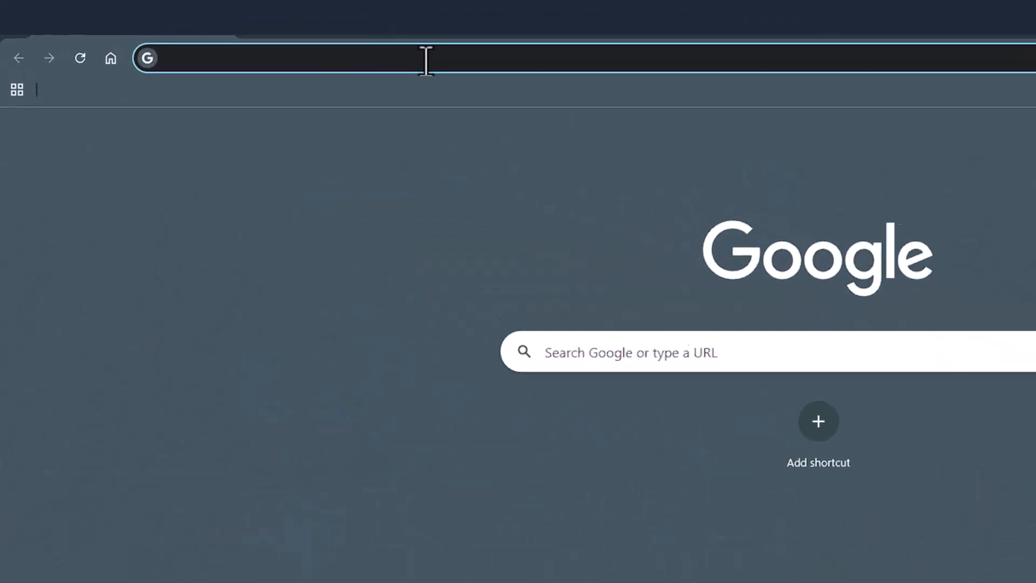
Load gemini.google.com in Chrome
type("gemini.google.com")
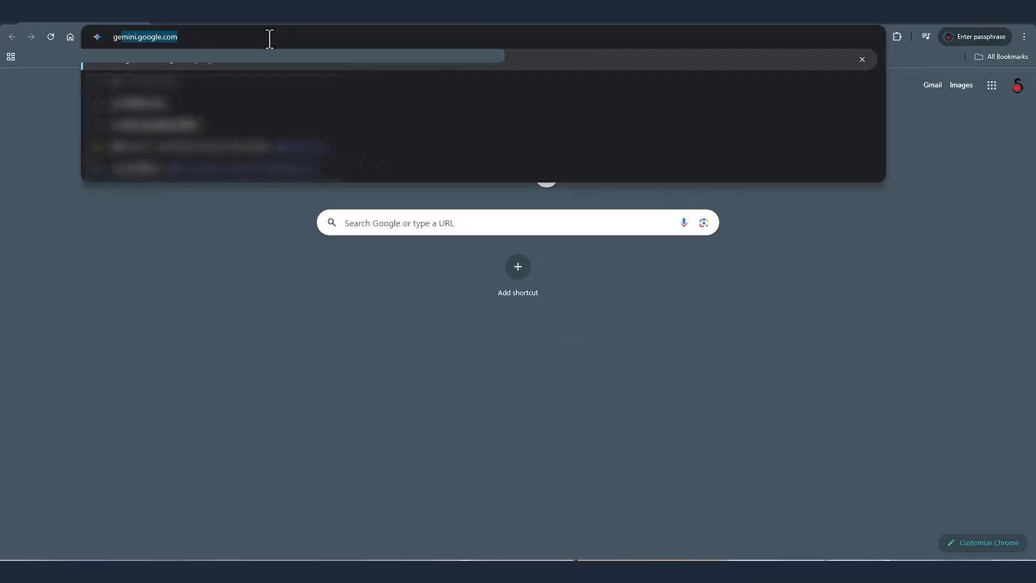
key("Return")
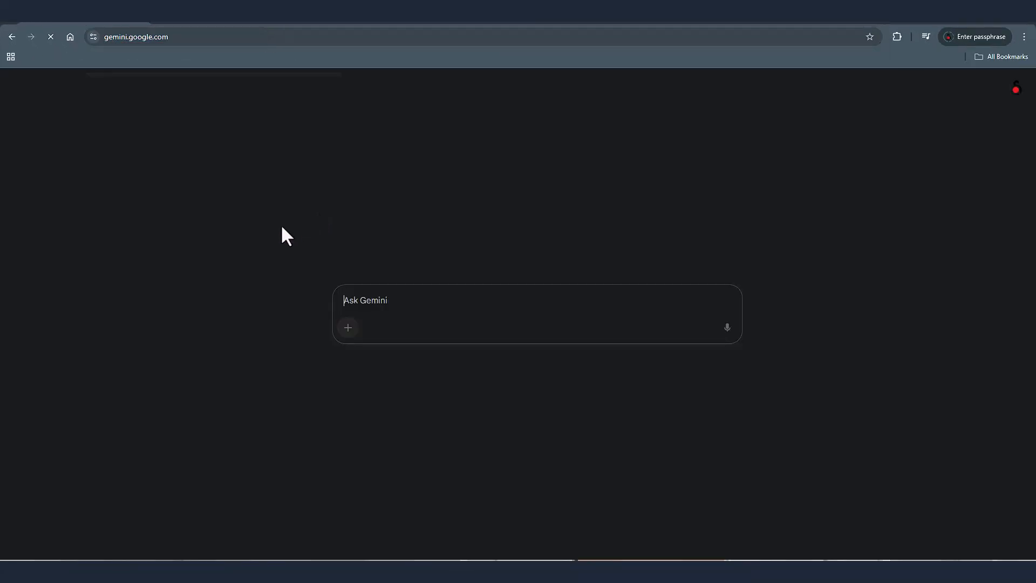
Send the footballer photo with the 1/7-scale figurine desk-scene prompt
left_click(347, 328)
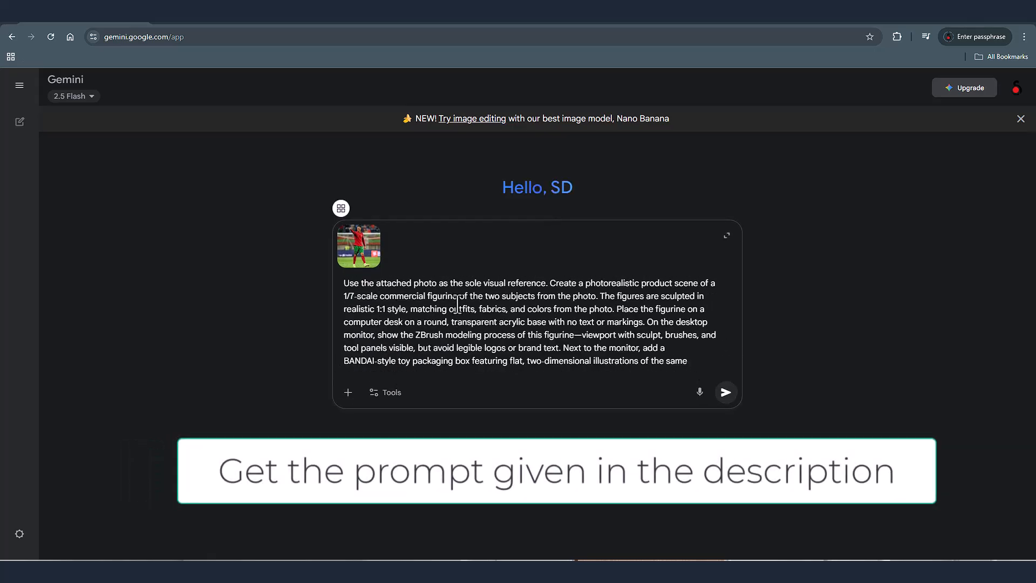
left_click(724, 391)
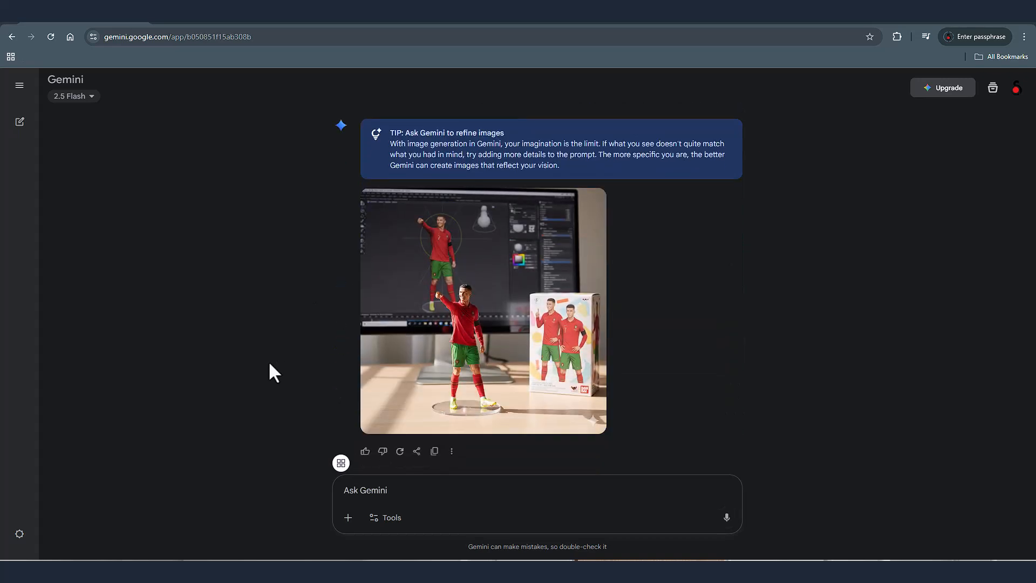
View the generated figurine desk scene enlarged, then close the viewer
left_click(482, 311)
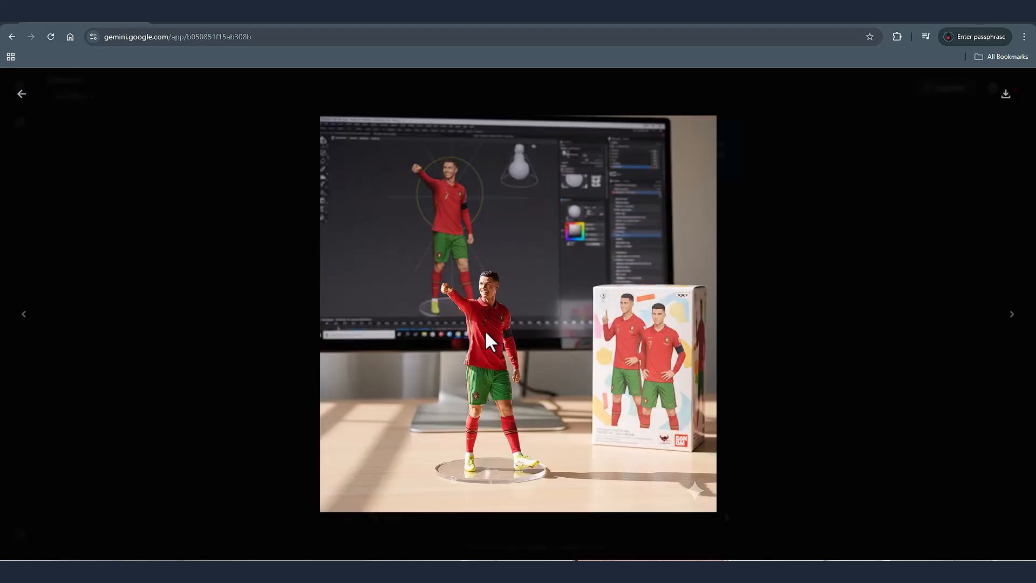
left_click(21, 93)
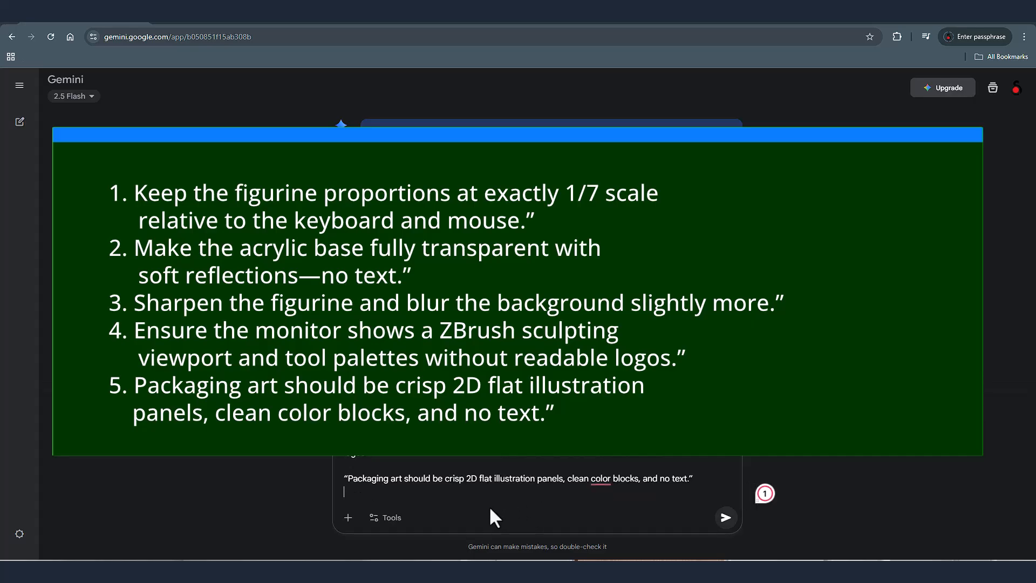
Send fixes for scale, base, sharpness, monitor view and packaging art
left_click(725, 517)
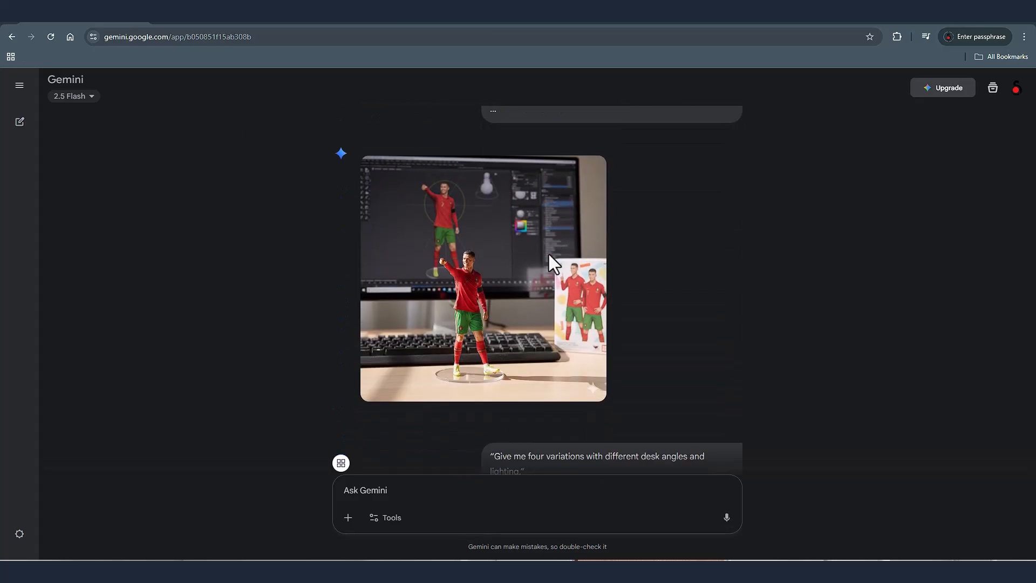
Review the four desk-angle and lighting variations enlarged, then close the grid
scroll("down", 3)
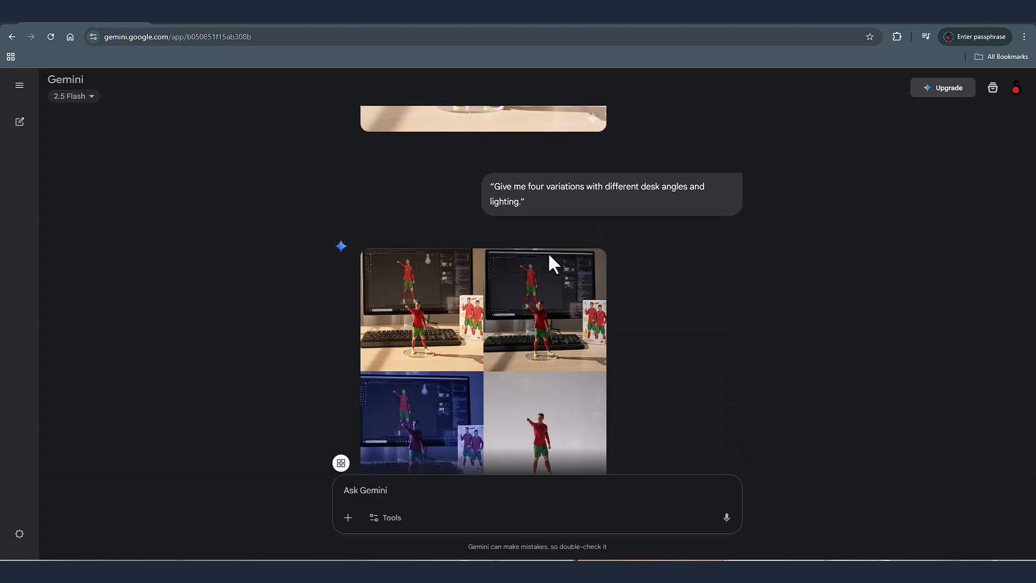
scroll("up", 3)
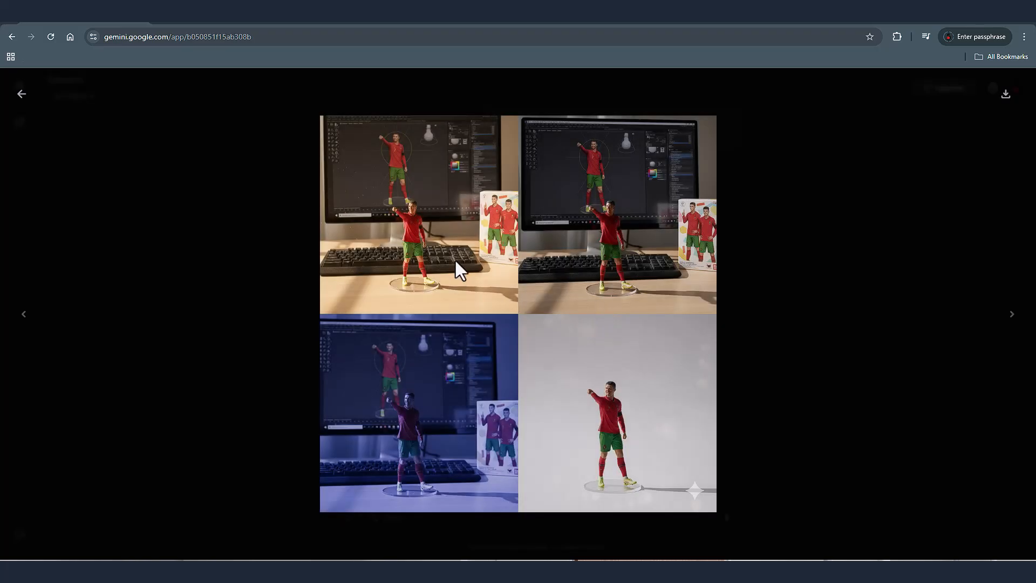
mouse_move(489, 430)
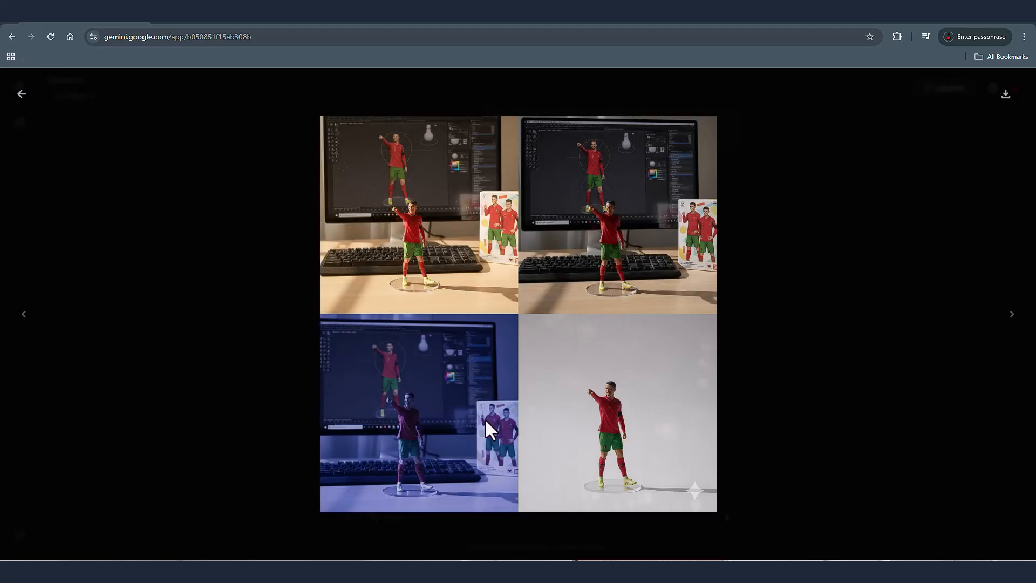
mouse_move(544, 297)
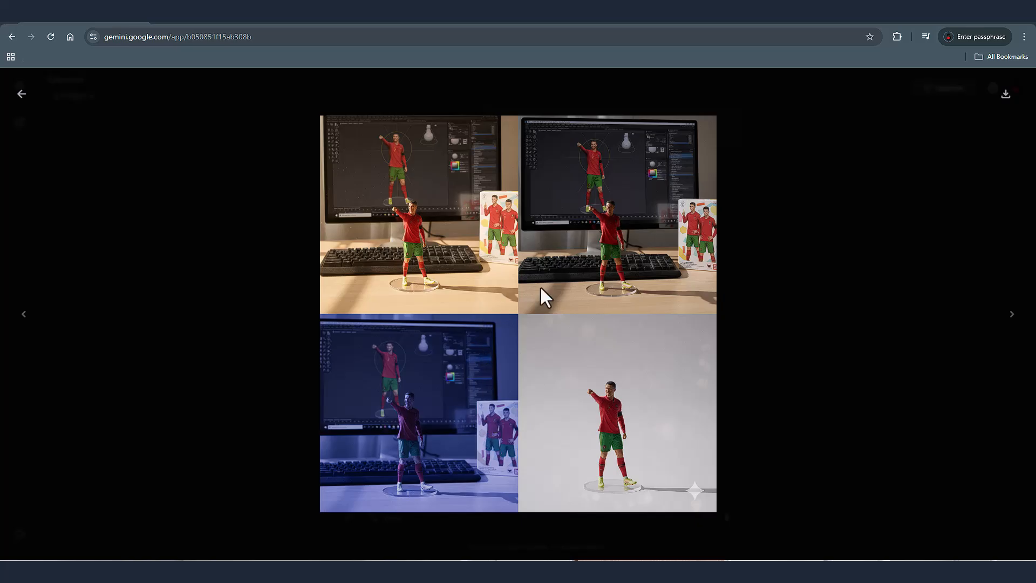
left_click(21, 94)
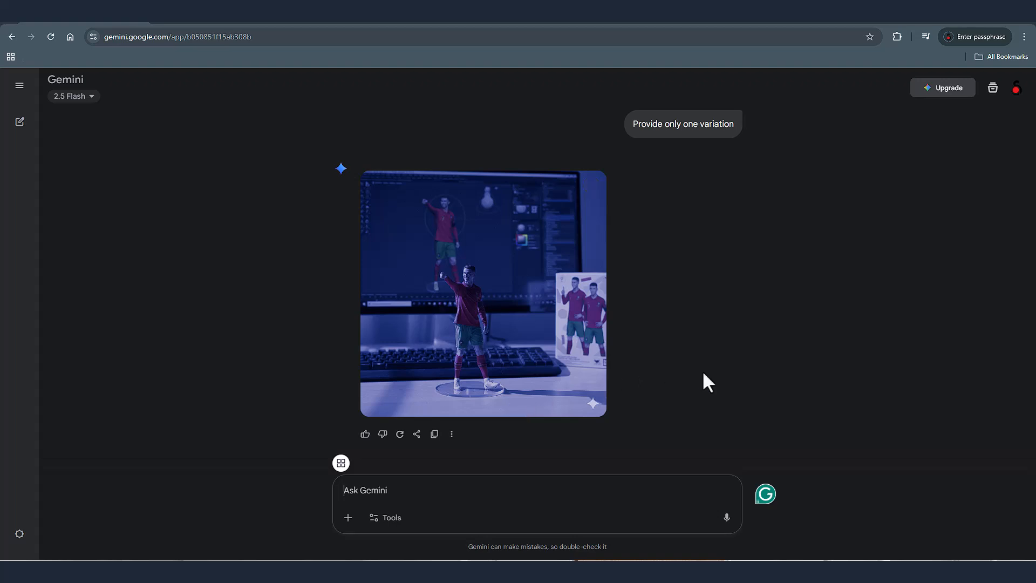
mouse_move(665, 408)
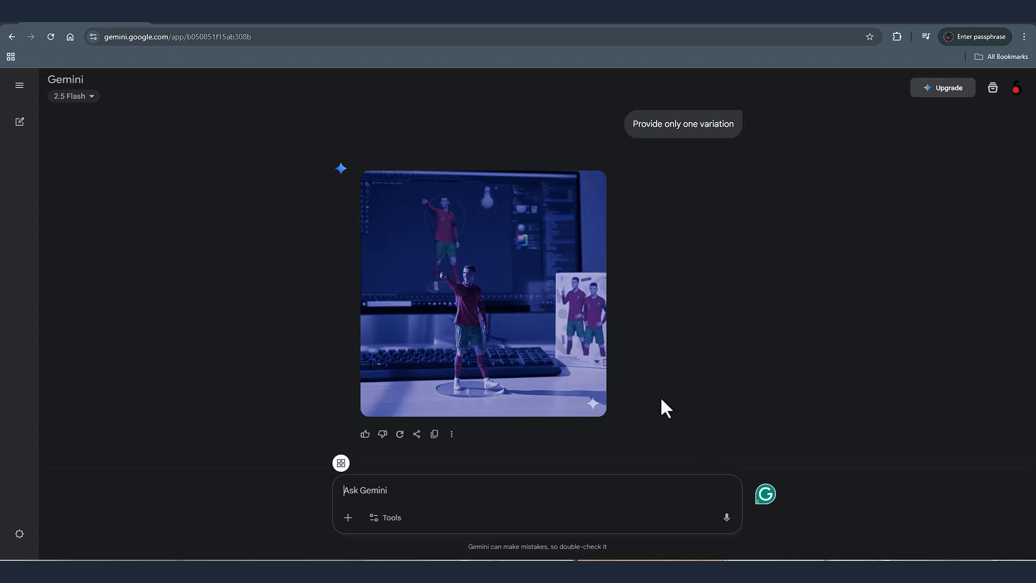
Enlarge the blue-lit variation and download it at full size
left_click(483, 294)
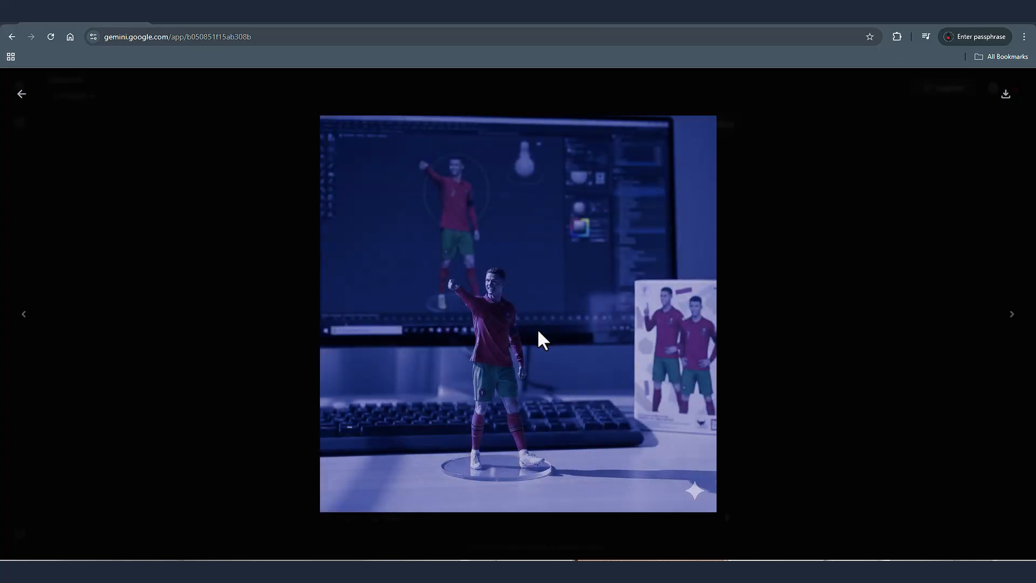
left_click(1005, 94)
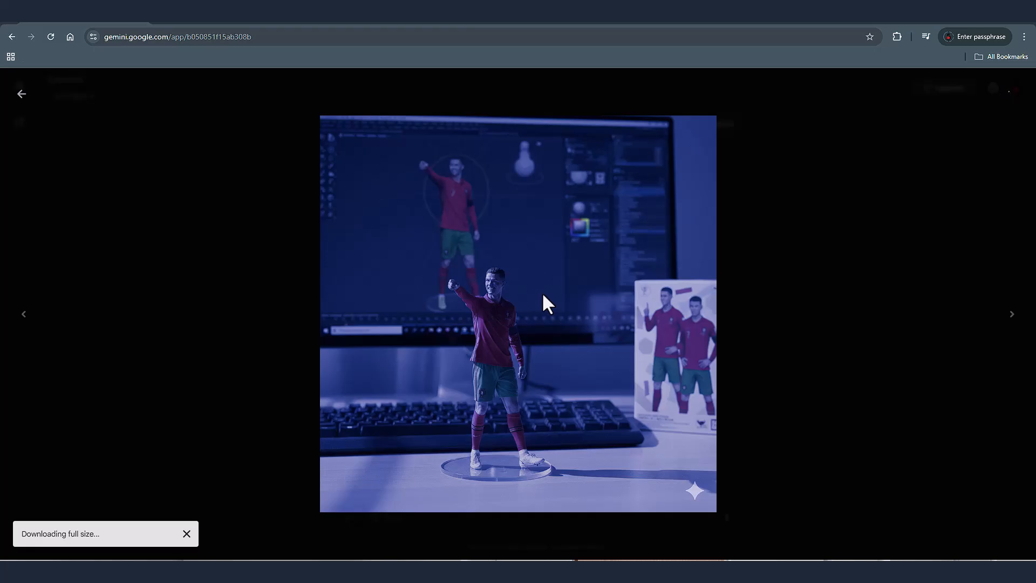
left_click(906, 36)
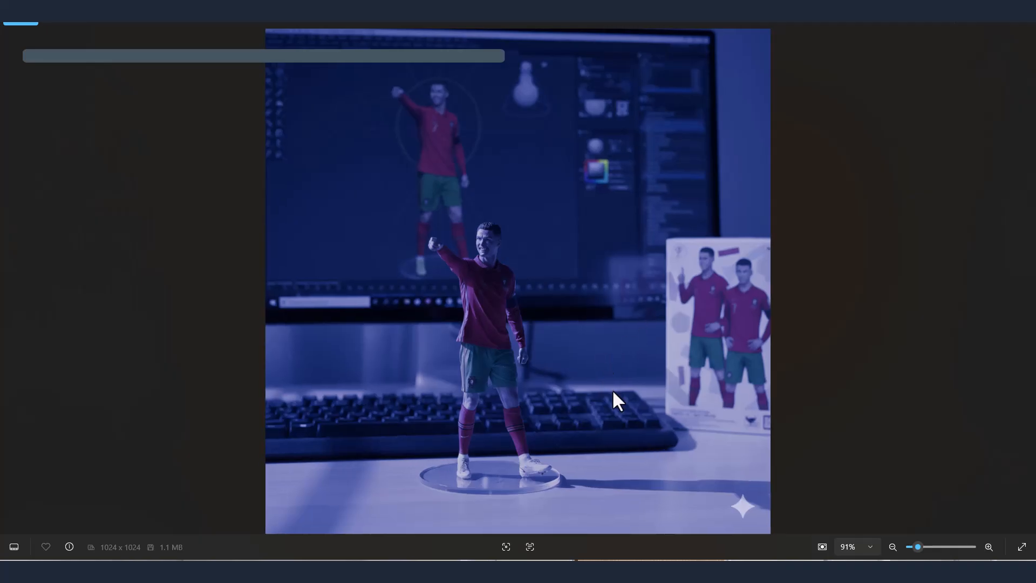
mouse_move(476, 280)
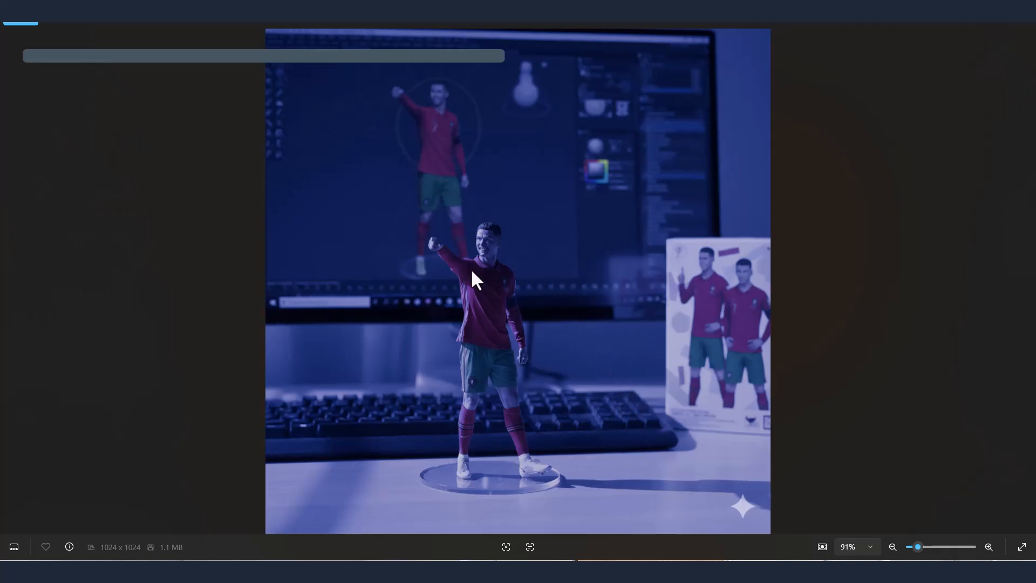